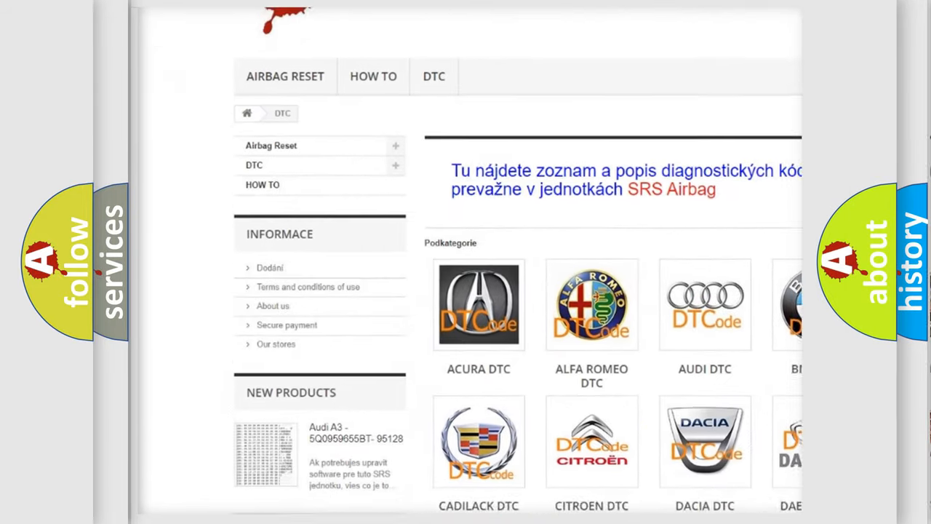
scroll(down, 3)
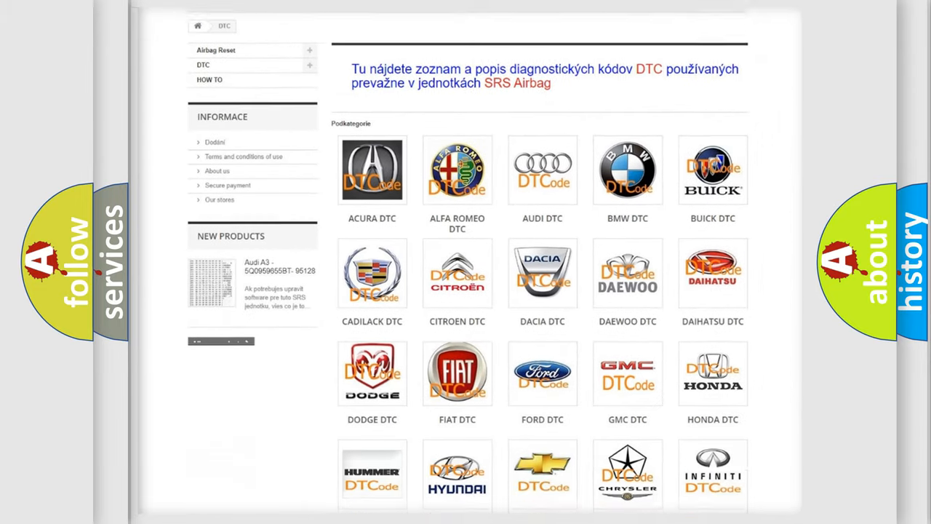
scroll(down, 3)
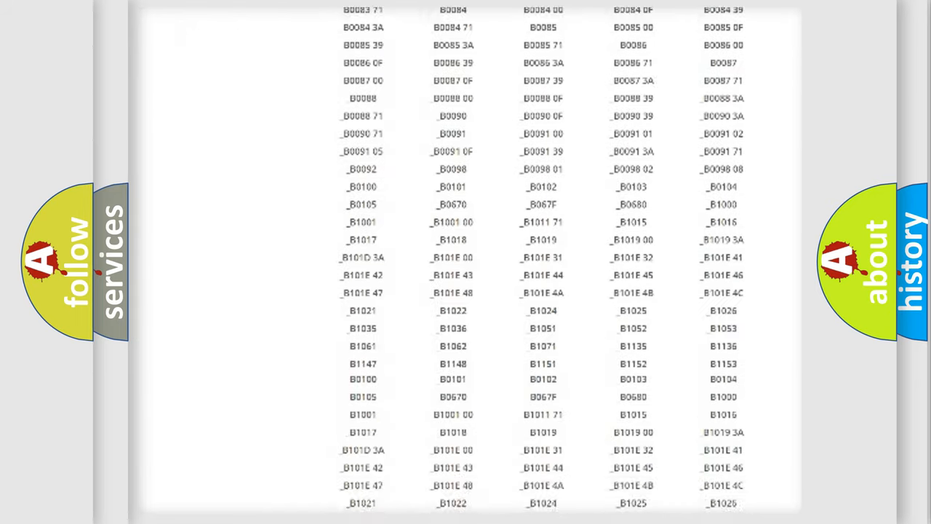
scroll(up, 3)
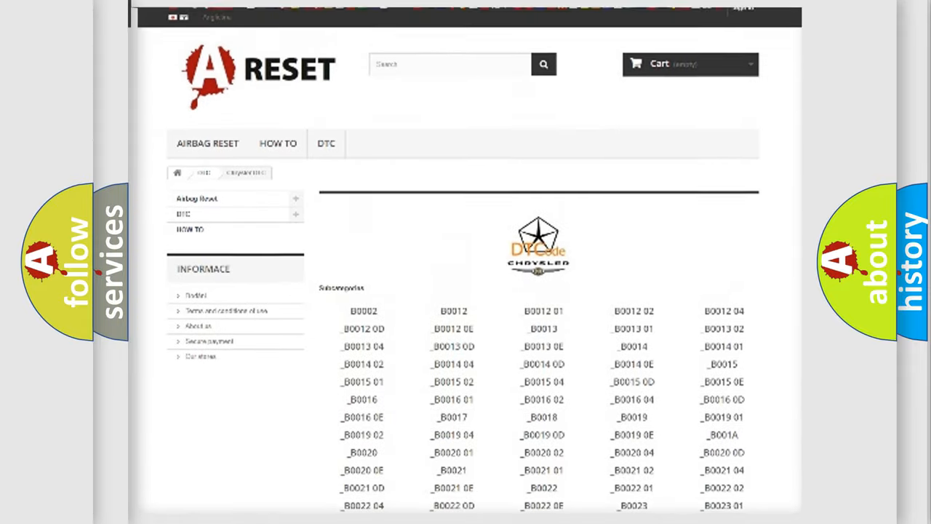